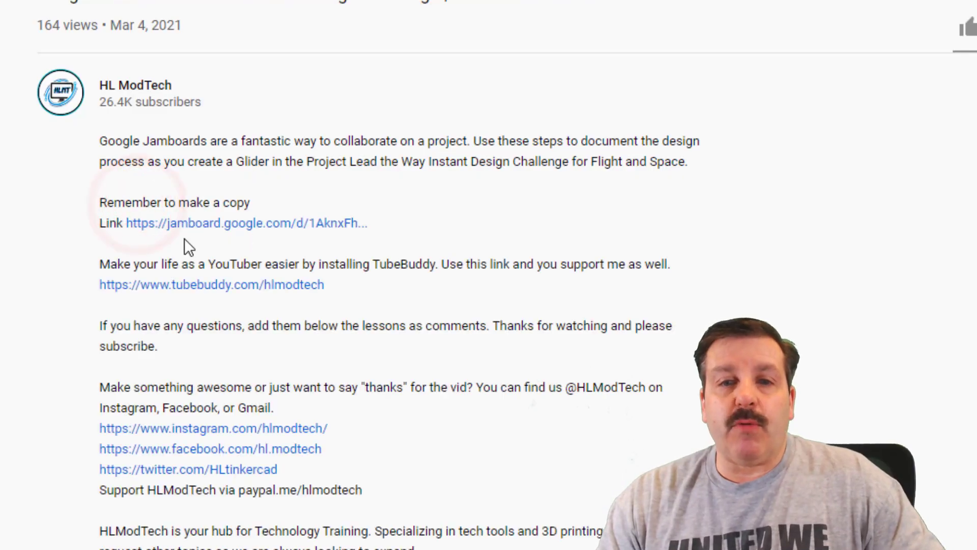
Step: Open the Great Gliders Design Challenge Jamboard from the description link and show its options menu
{"action": "left_click", "coordinate": [221, 223]}
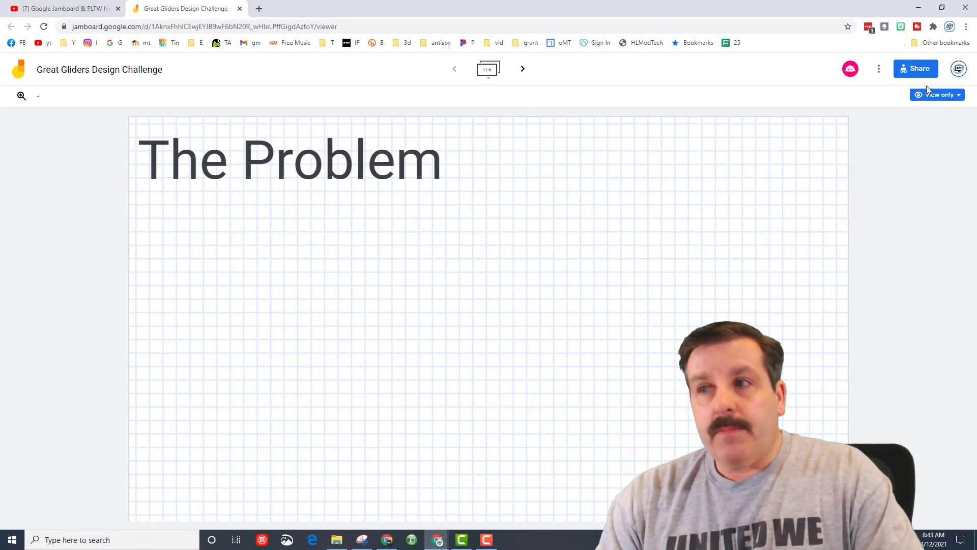
{"action": "left_click", "coordinate": [879, 68]}
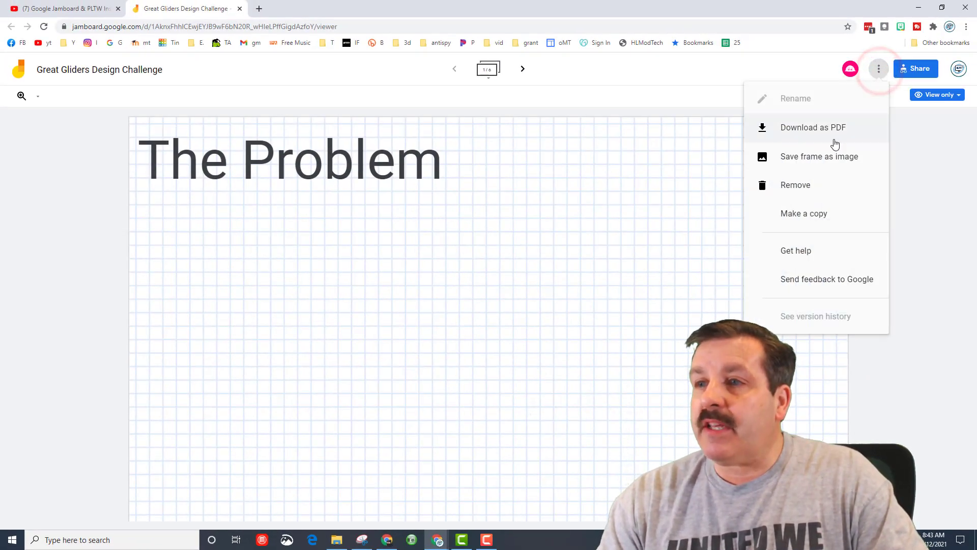
Step: Make a personal copy of the board named 'straw jet Design Challenge mdh' in My Drive
{"action": "left_click", "coordinate": [804, 213]}
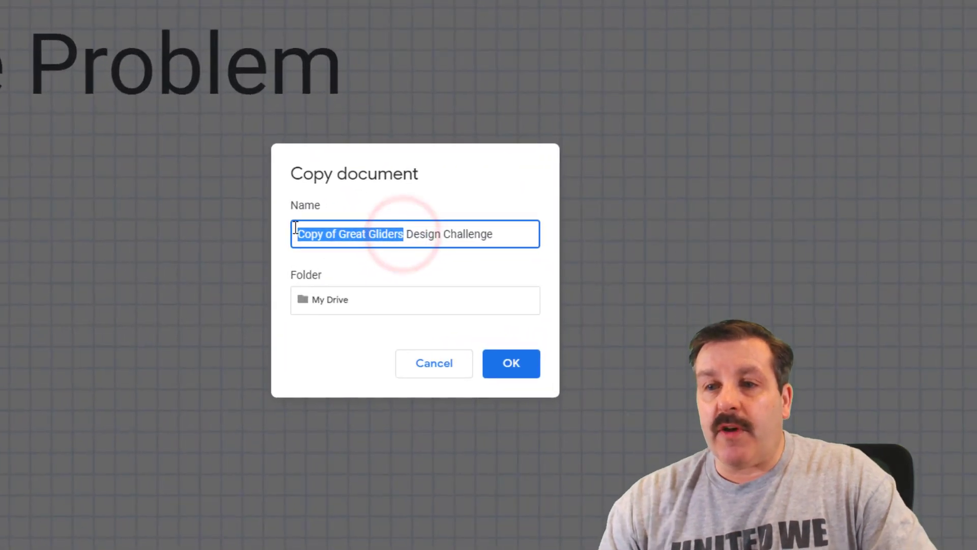
{"action": "type", "text": "sta"}
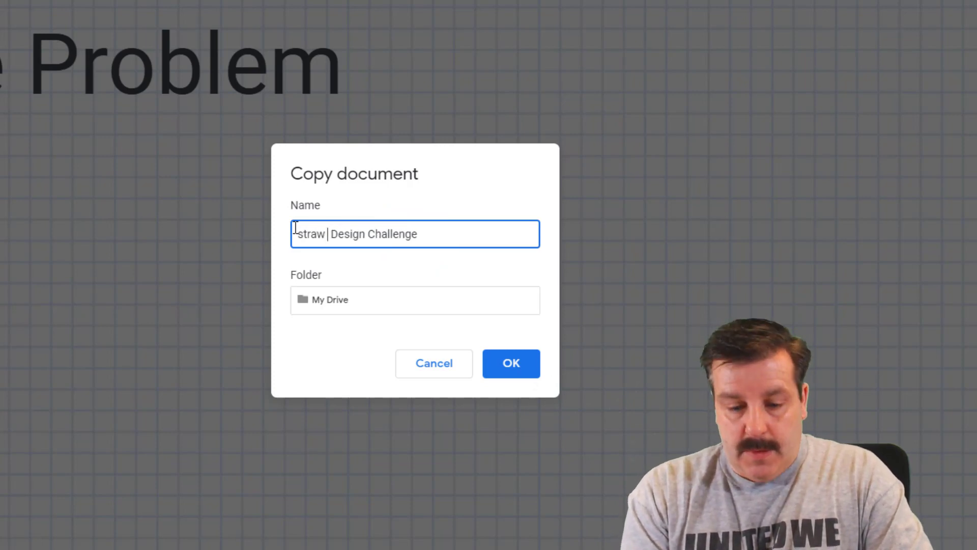
{"action": "type", "text": "jet"}
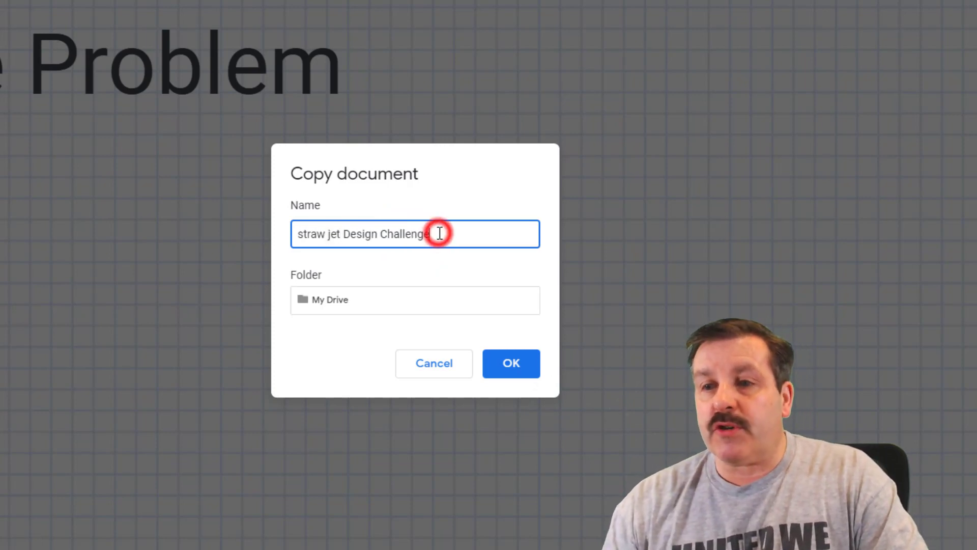
{"action": "type", "text": "mdh"}
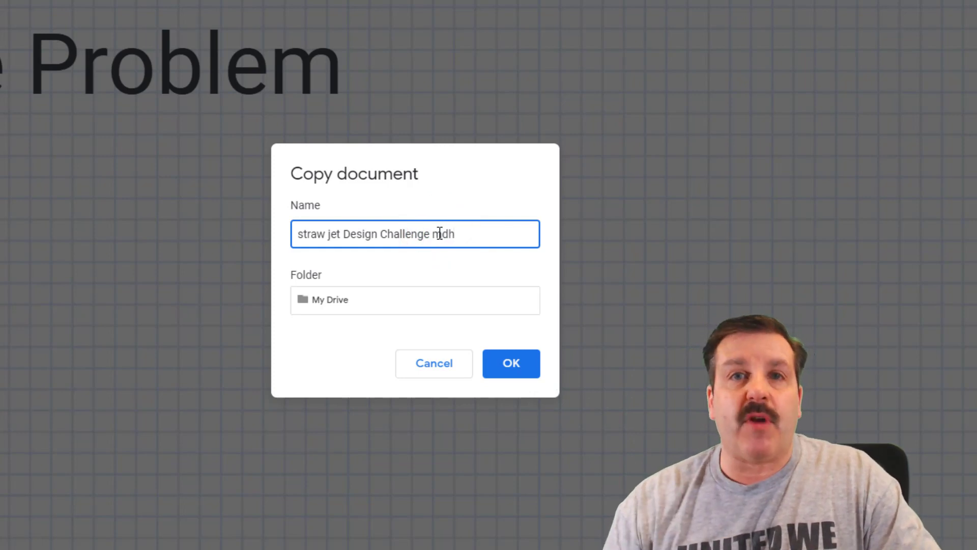
{"action": "left_click", "coordinate": [510, 363]}
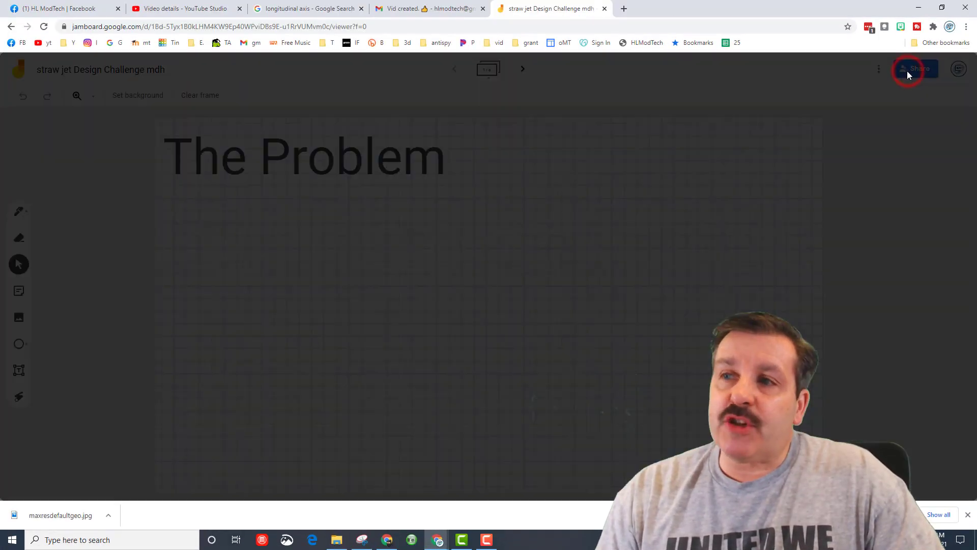
{"action": "left_click", "coordinate": [915, 68]}
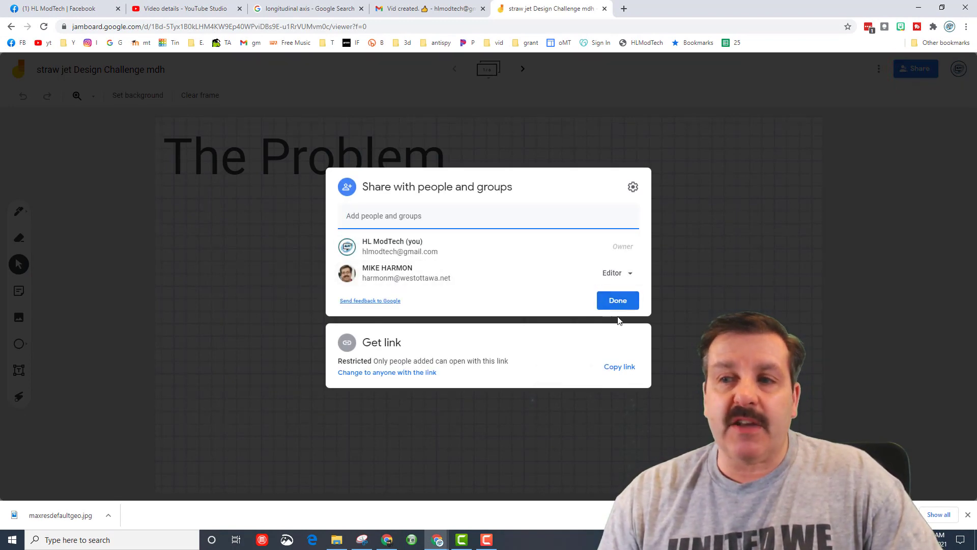
{"action": "left_click", "coordinate": [617, 299]}
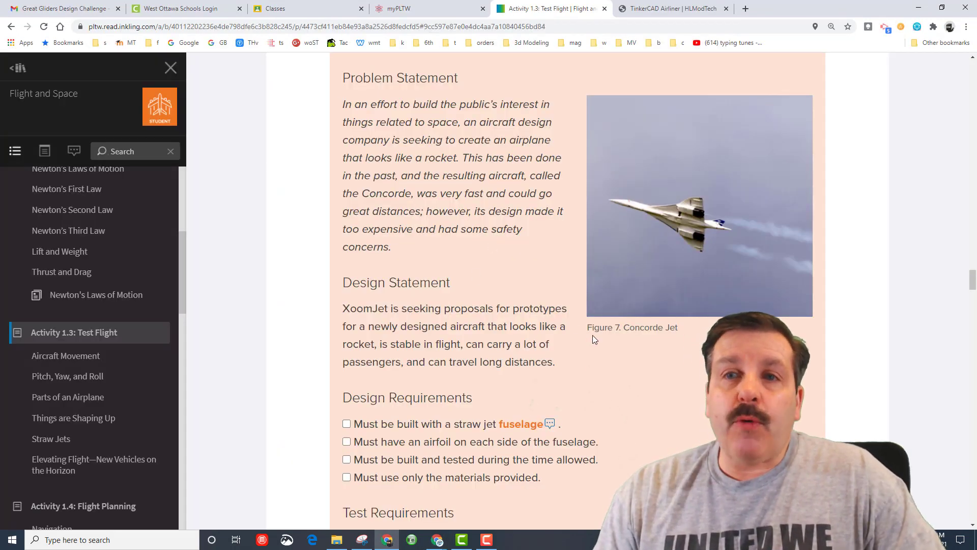
{"action": "mouse_move", "coordinate": [425, 507]}
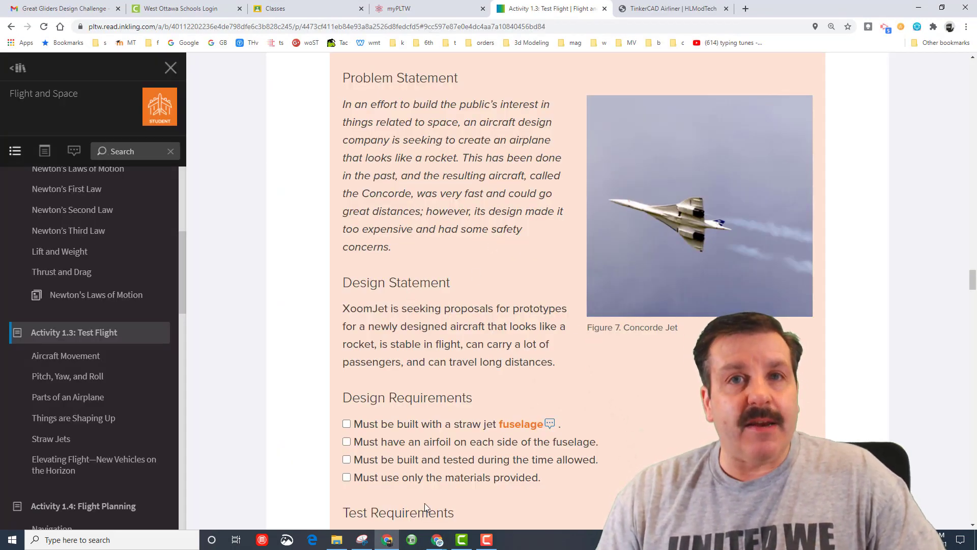
Step: Clip the Problem Statement passage from the PLTW page for pasting onto The Problem frame
{"action": "left_click", "coordinate": [361, 540]}
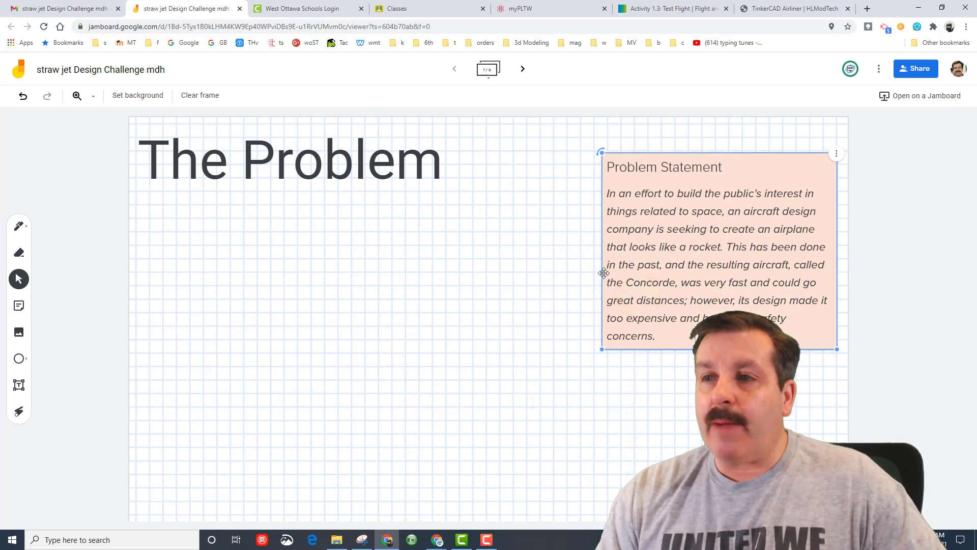
Step: Capture the Design Statement from PLTW, paste it below the Problem Statement, and move to the Prototypes frame
{"action": "left_click", "coordinate": [672, 8]}
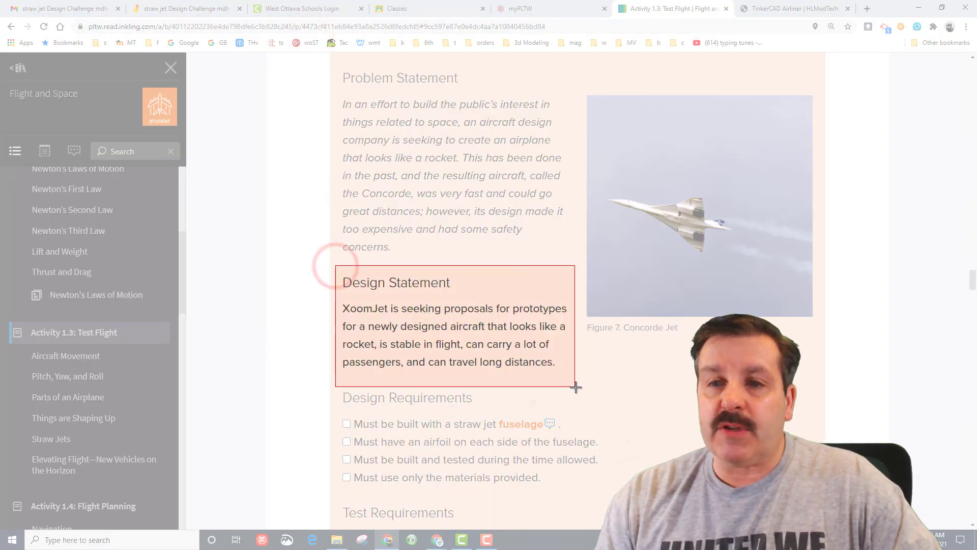
{"action": "left_click", "coordinate": [361, 540]}
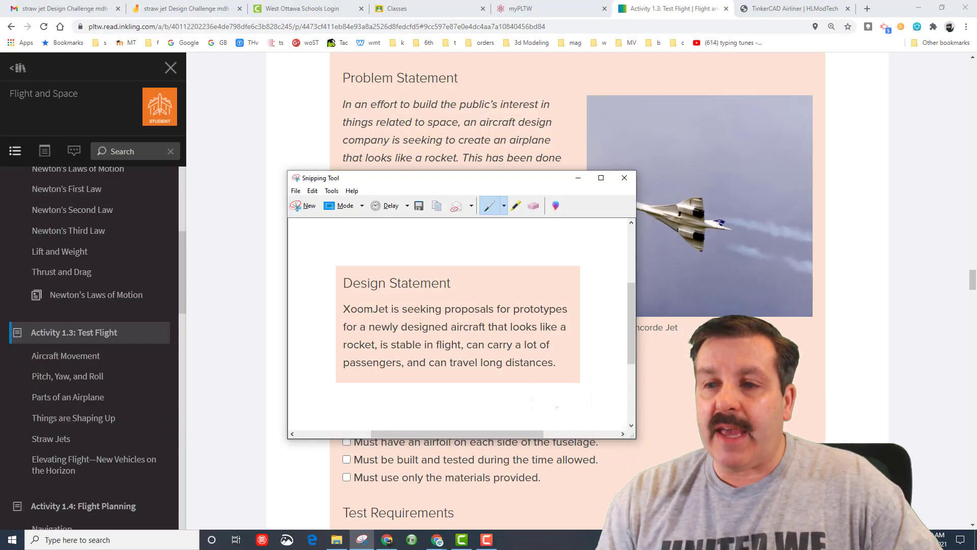
{"action": "left_click", "coordinate": [181, 8]}
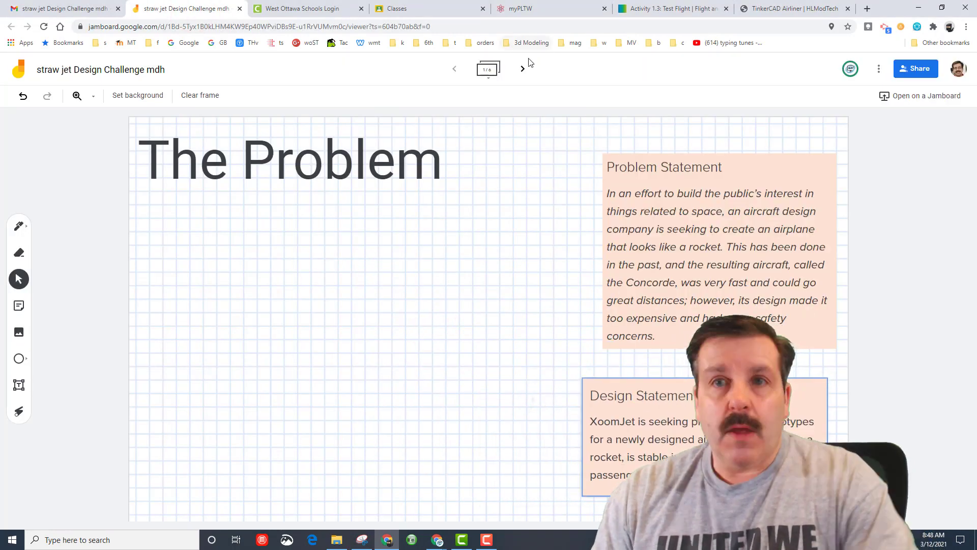
{"action": "left_click", "coordinate": [522, 69]}
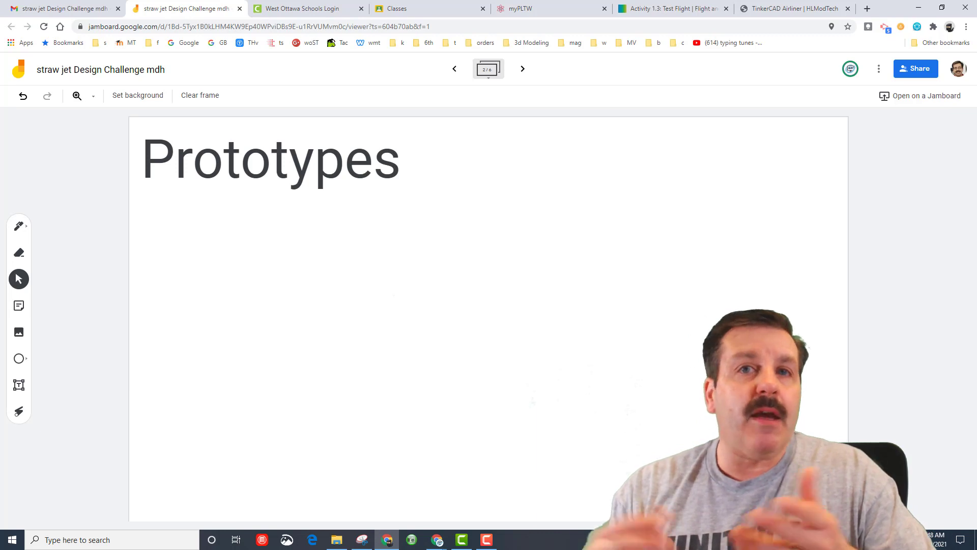
Step: Capture the Design Requirements checklist from PLTW and place it on the Prototypes and Solution frames
{"action": "left_click", "coordinate": [672, 8]}
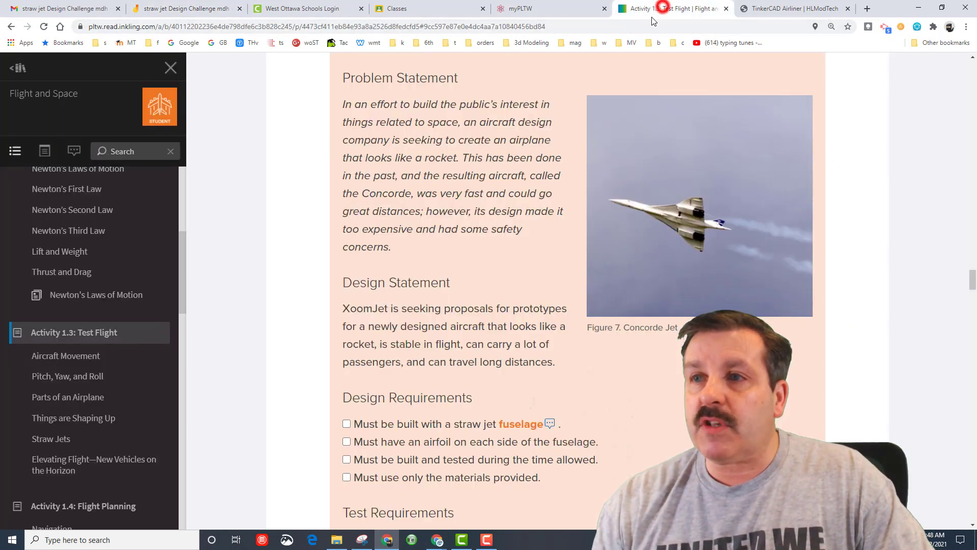
{"action": "scroll", "scroll_direction": "down", "scroll_amount": 3}
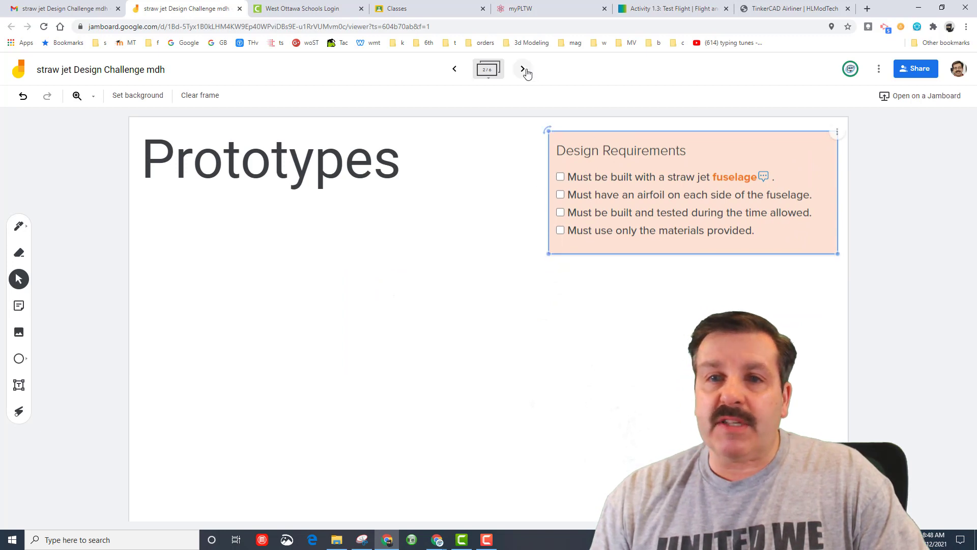
{"action": "left_click", "coordinate": [523, 68]}
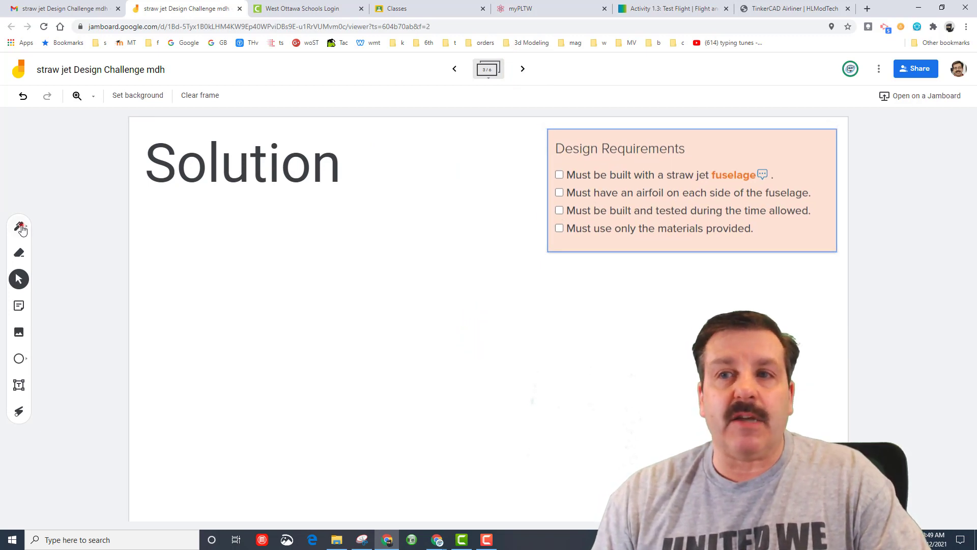
{"action": "left_click", "coordinate": [18, 226]}
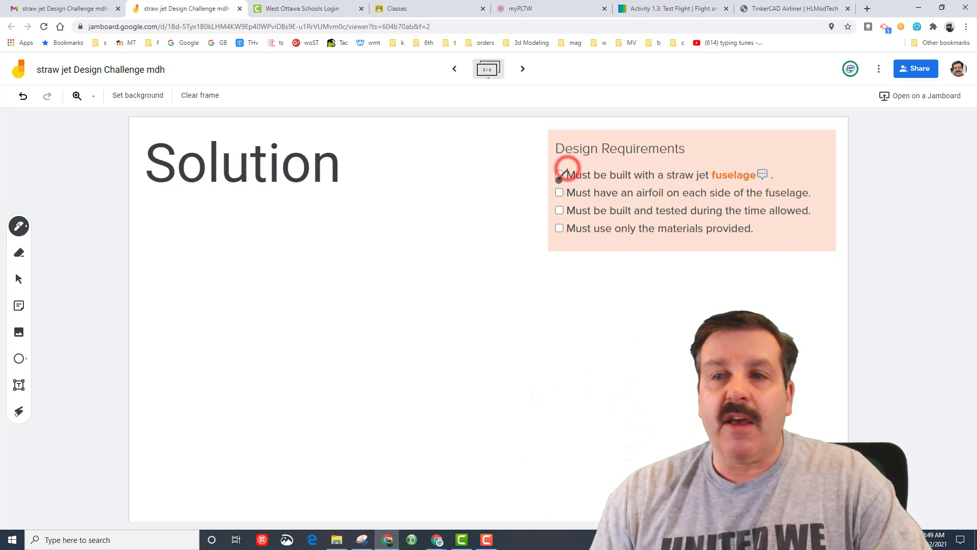
{"action": "left_click", "coordinate": [560, 193]}
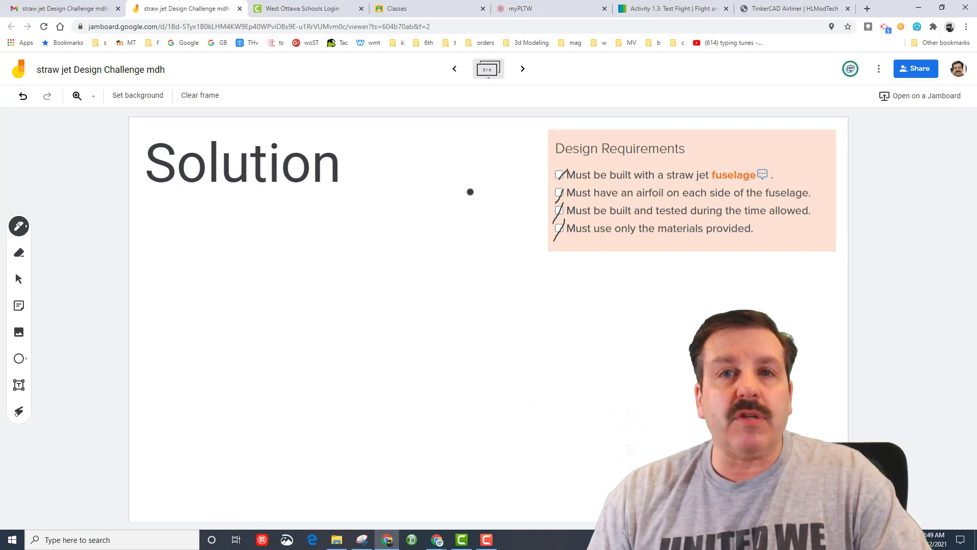
{"action": "left_click", "coordinate": [18, 253]}
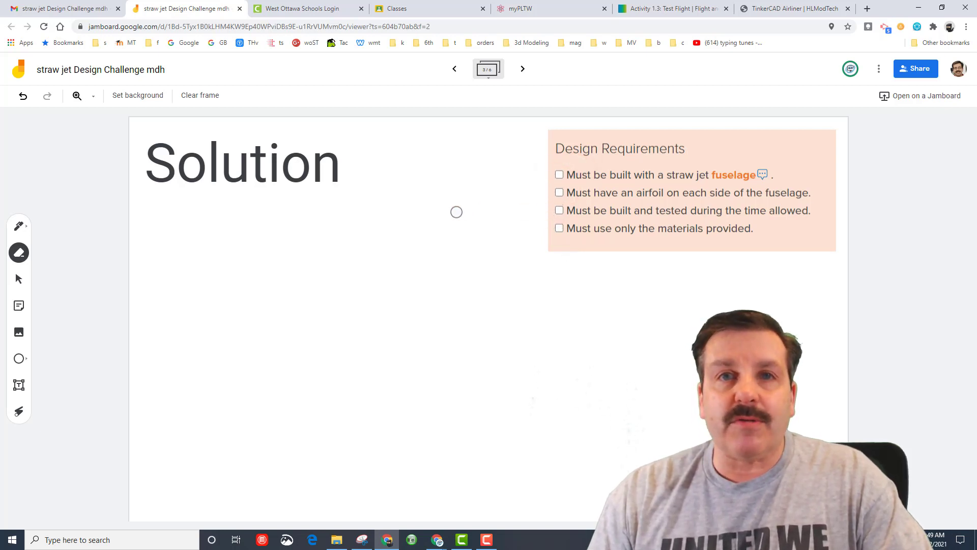
{"action": "left_click", "coordinate": [672, 9]}
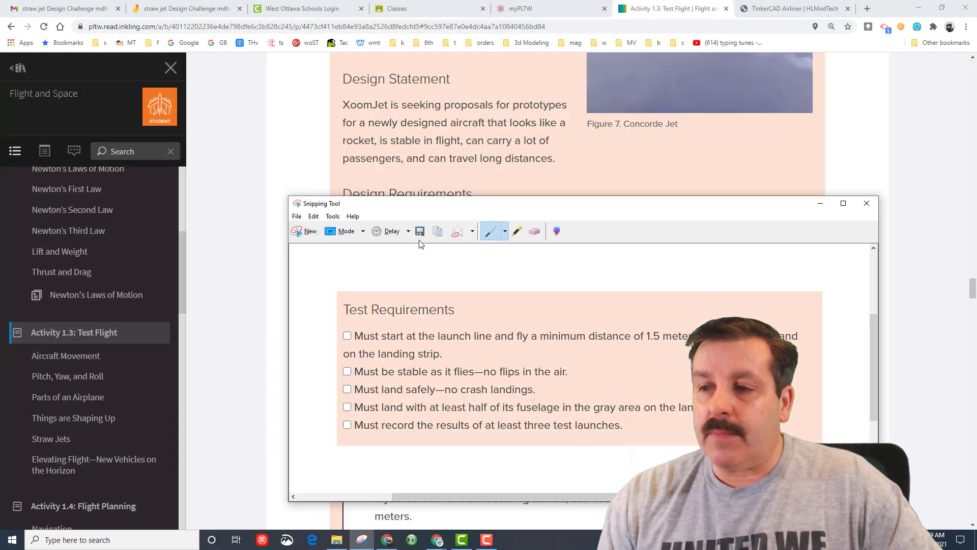
Step: Paste the Test Requirements checklist on the Build and Test frame, then show the Evaluate frame
{"action": "left_click", "coordinate": [185, 8]}
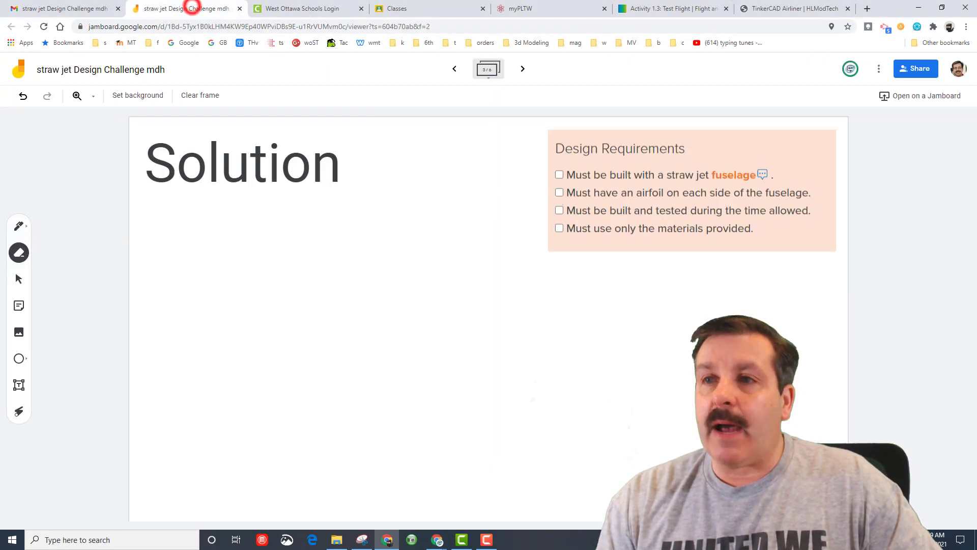
{"action": "left_click", "coordinate": [522, 68]}
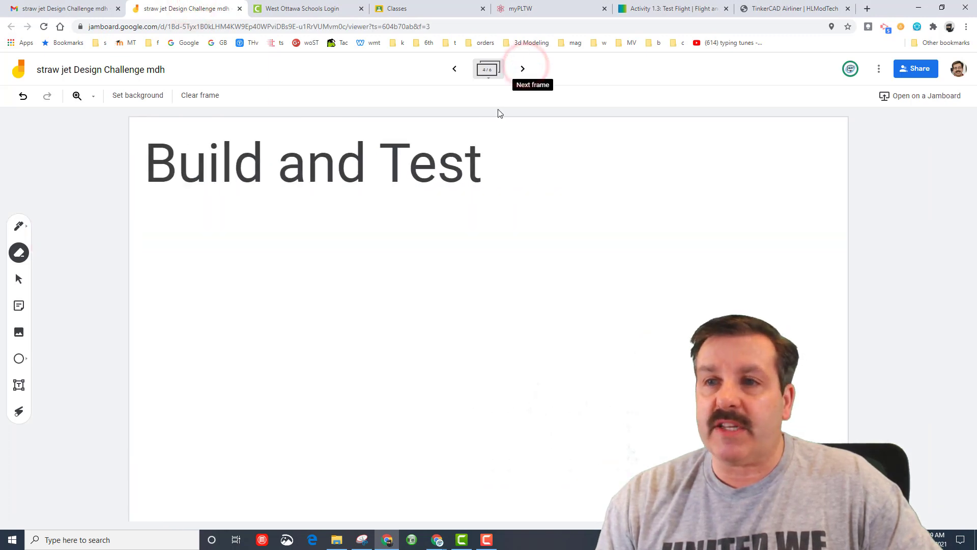
{"action": "left_click", "coordinate": [523, 69]}
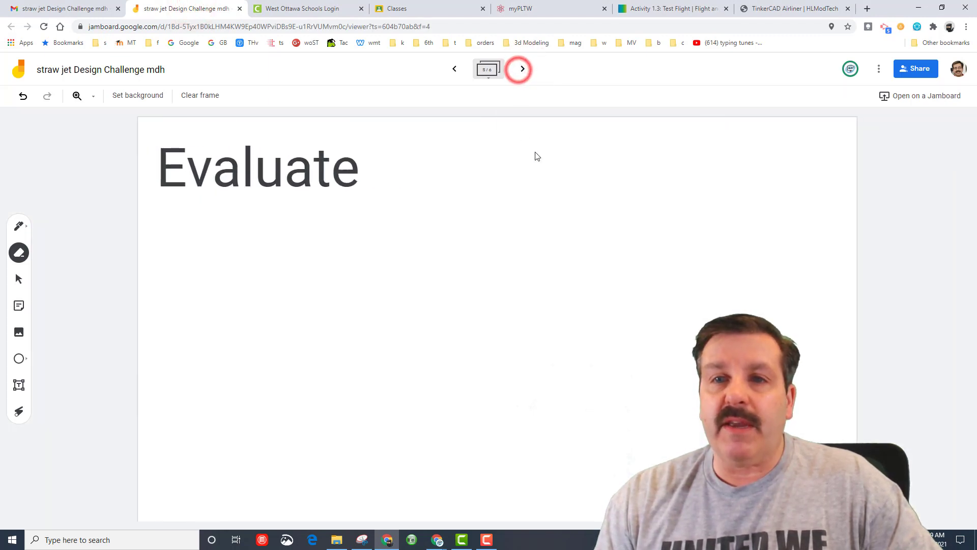
{"action": "left_click", "coordinate": [454, 69]}
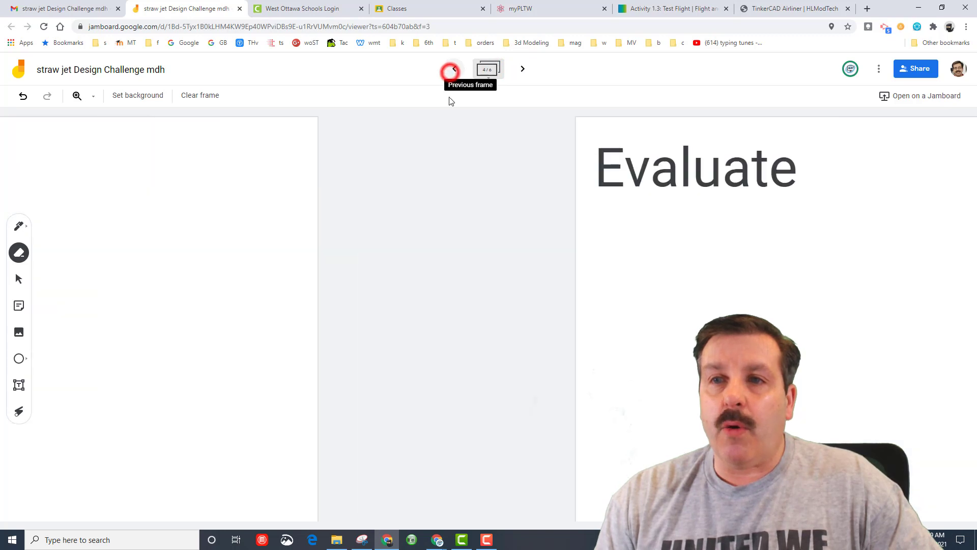
{"action": "left_click", "coordinate": [454, 68]}
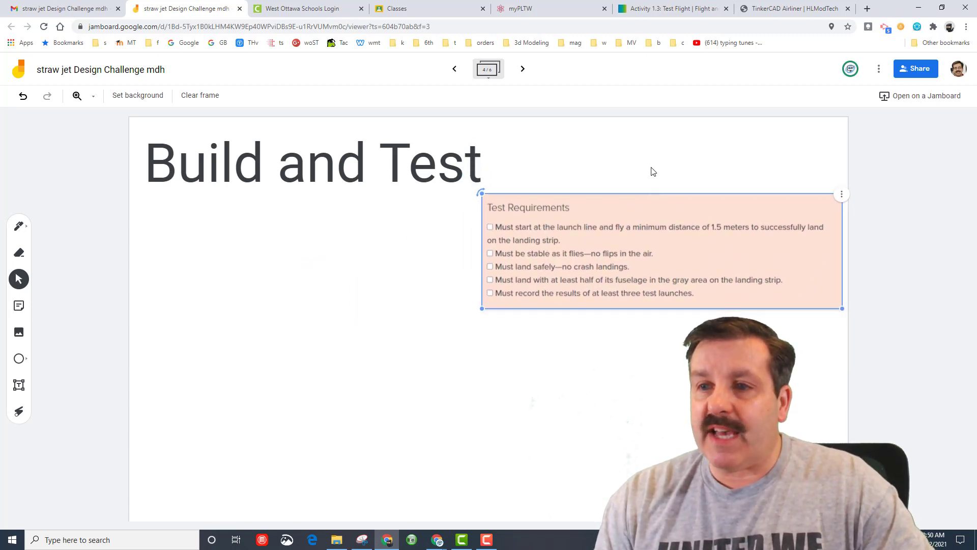
{"action": "left_click", "coordinate": [523, 68]}
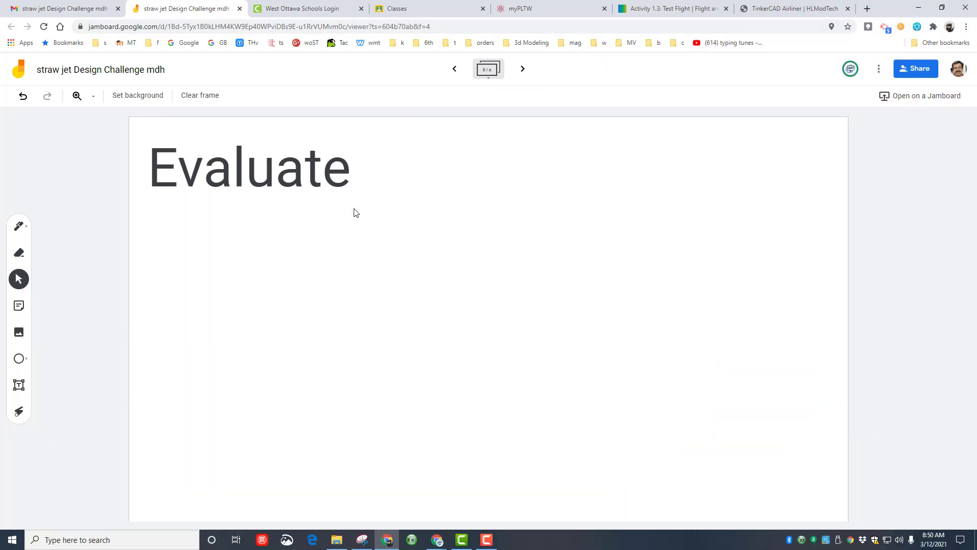
Step: Return to the Test Flight activity page and scroll down to step 7 on building the prototype's fuselage
{"action": "left_click", "coordinate": [672, 8]}
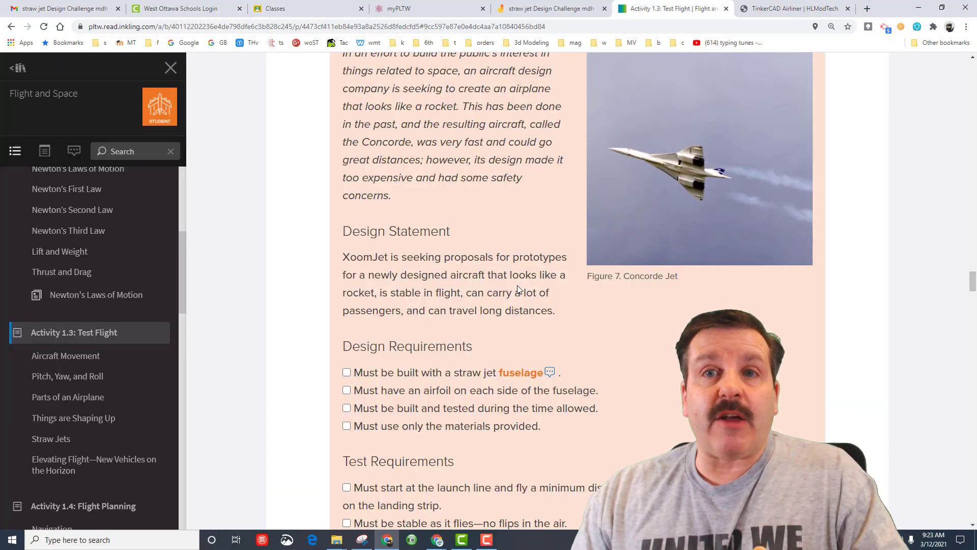
{"action": "scroll", "scroll_direction": "down", "scroll_amount": 3}
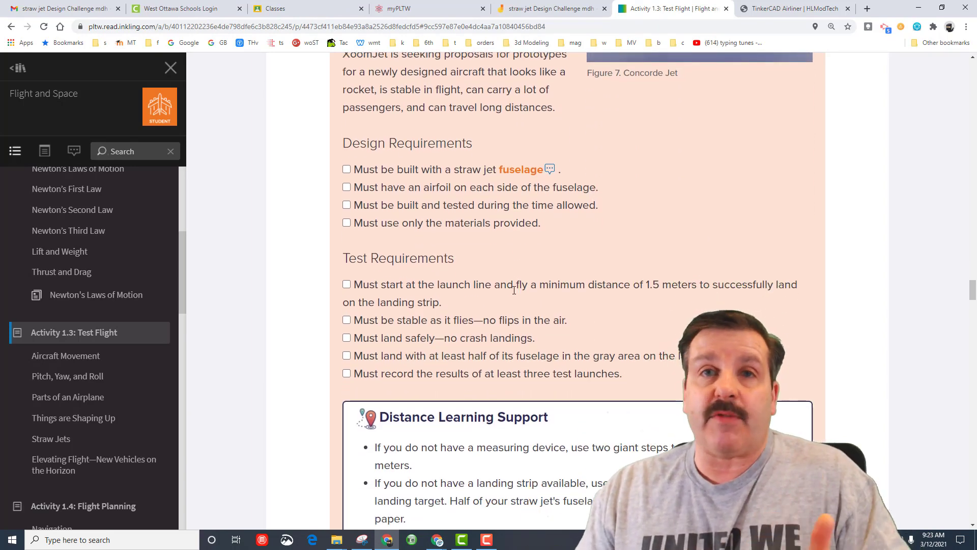
{"action": "scroll", "scroll_direction": "down", "scroll_amount": 3}
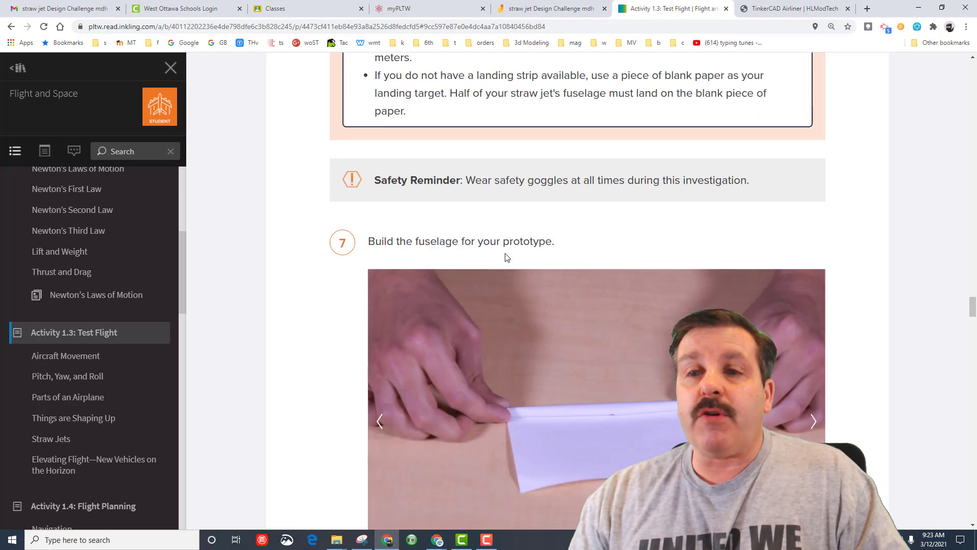
{"action": "scroll", "scroll_direction": "down", "scroll_amount": 3}
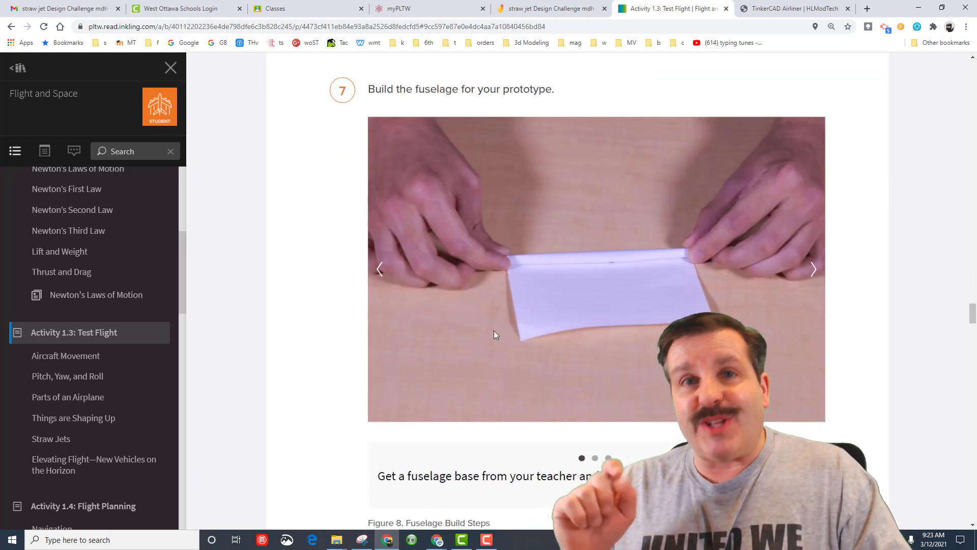
{"action": "scroll", "scroll_direction": "down", "scroll_amount": 3}
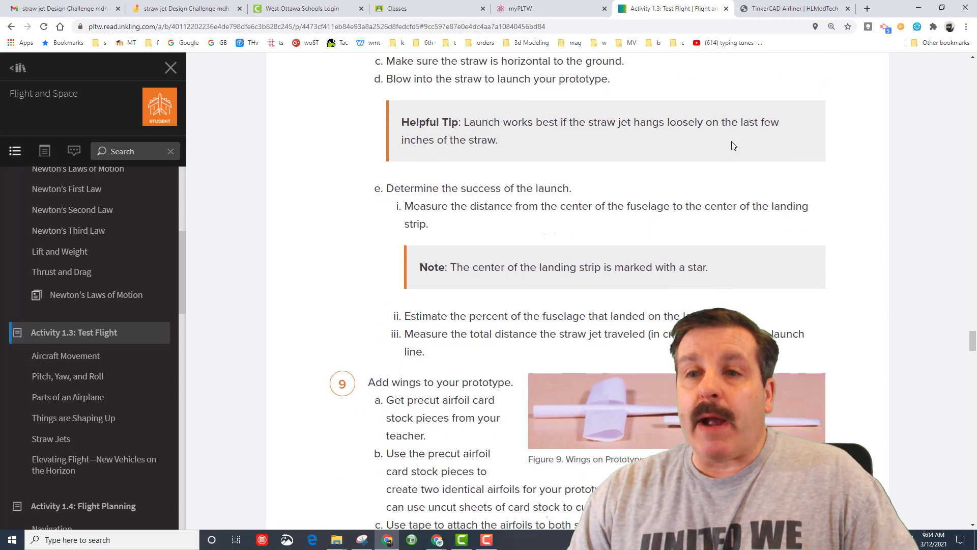
Step: Scroll through steps 9–11 of the activity page down to the discussion prompts
{"action": "scroll", "scroll_direction": "down", "scroll_amount": 3}
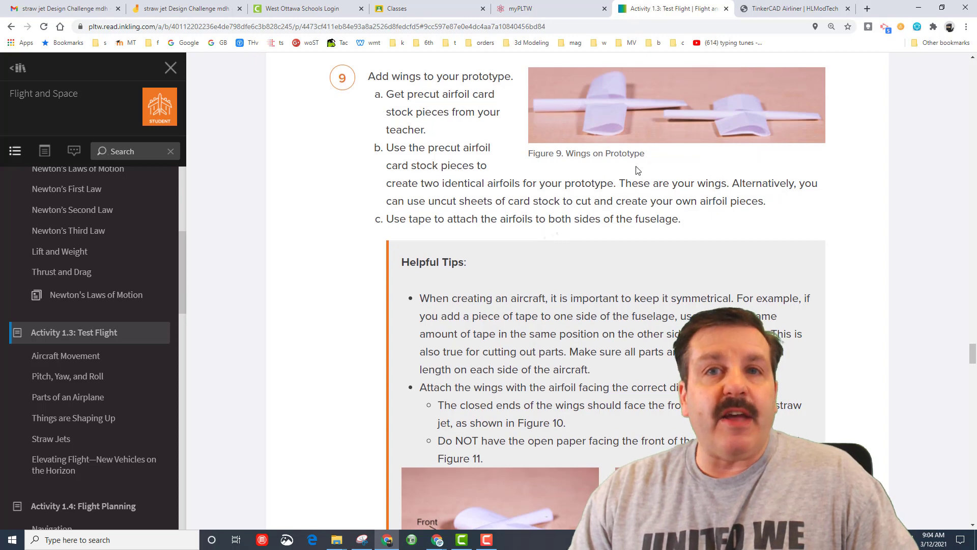
{"action": "scroll", "scroll_direction": "down", "scroll_amount": 3}
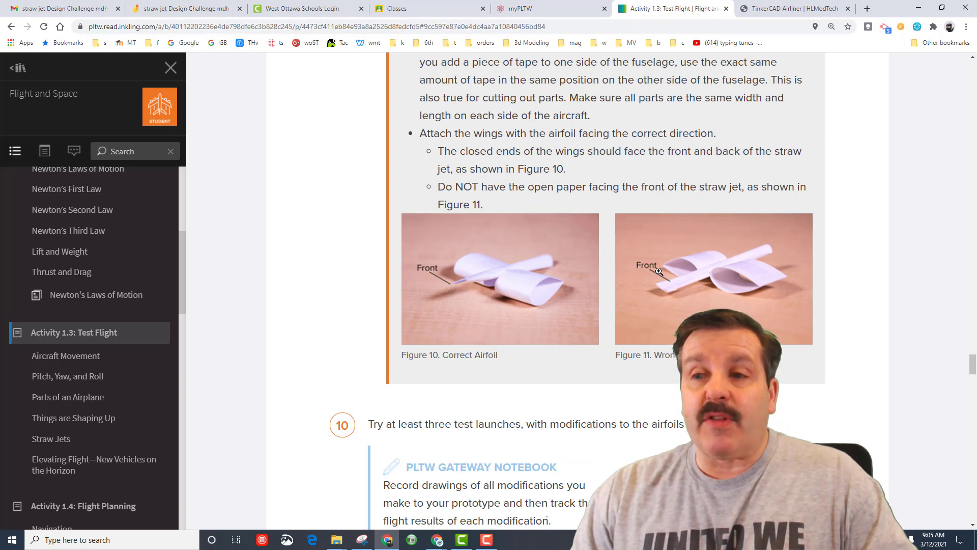
{"action": "scroll", "scroll_direction": "down", "scroll_amount": 3}
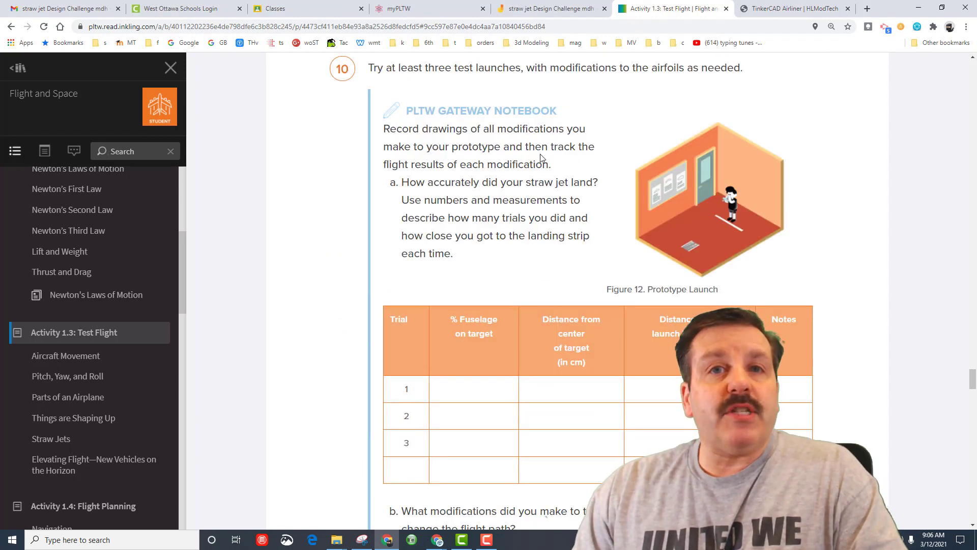
{"action": "scroll", "scroll_direction": "down", "scroll_amount": 3}
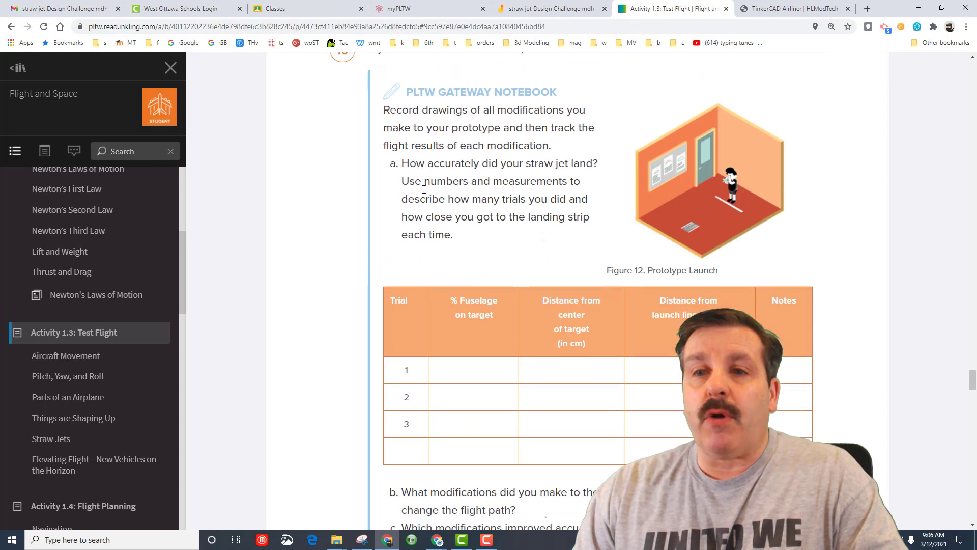
{"action": "scroll", "scroll_direction": "down", "scroll_amount": 3}
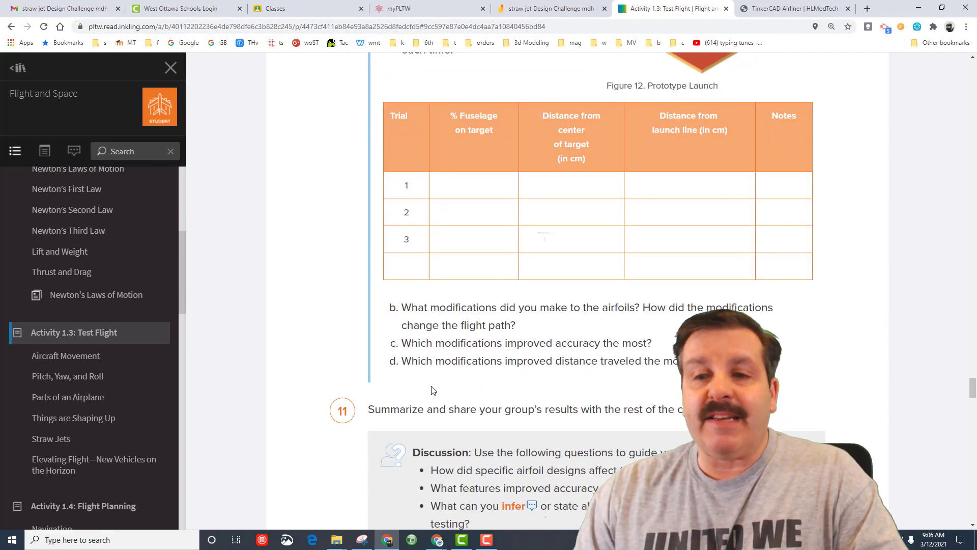
{"action": "scroll", "scroll_direction": "down", "scroll_amount": 3}
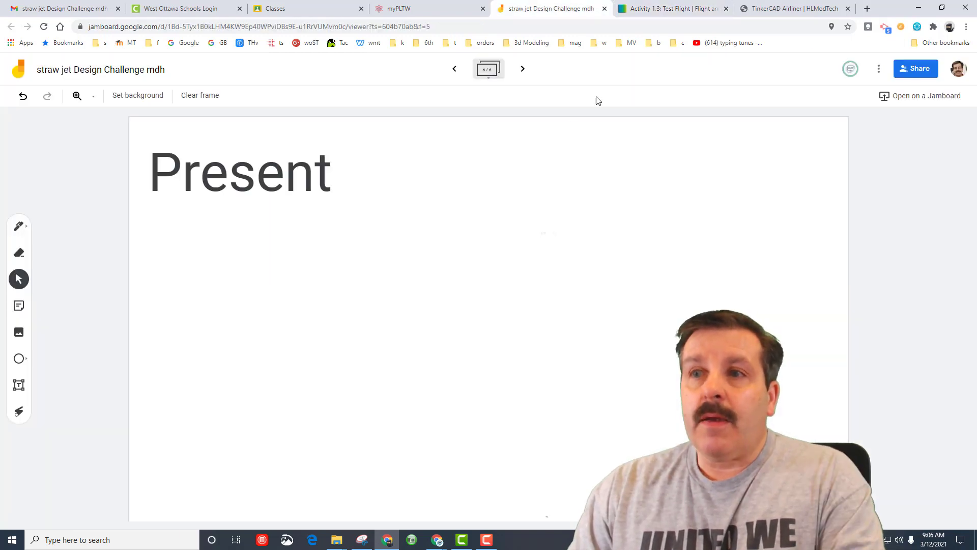
Step: Give the Present frame a dark blue background and start adding a custom background image
{"action": "left_click", "coordinate": [670, 8]}
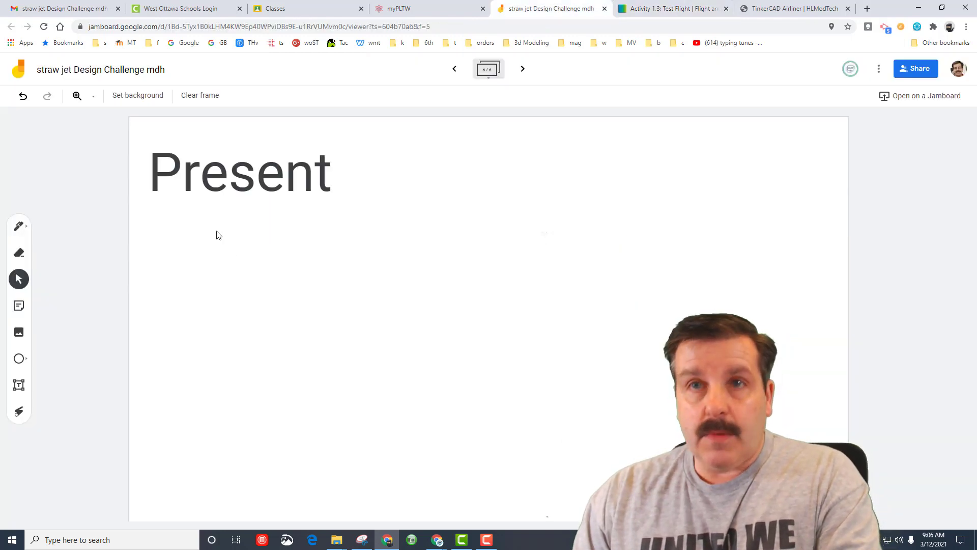
{"action": "left_click", "coordinate": [138, 95]}
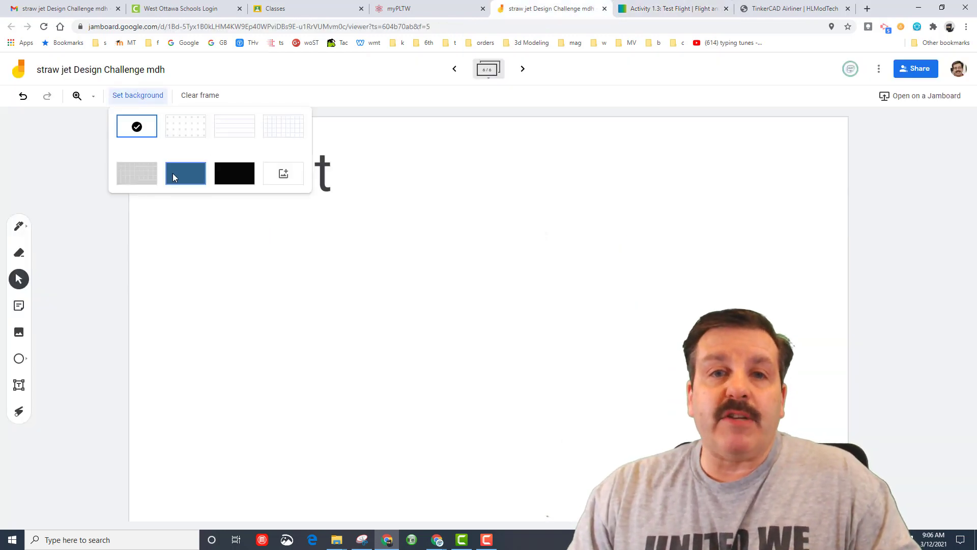
{"action": "left_click", "coordinate": [186, 173]}
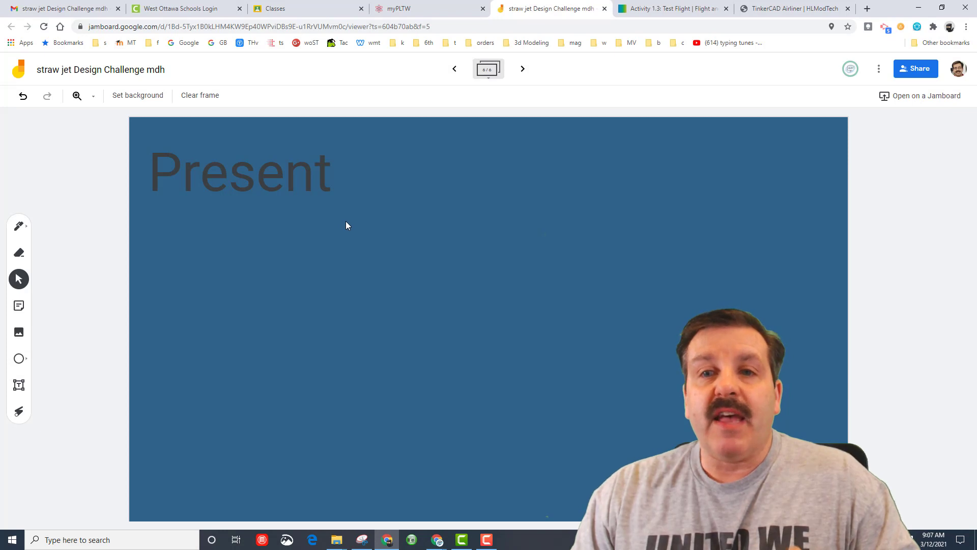
{"action": "left_click", "coordinate": [137, 96]}
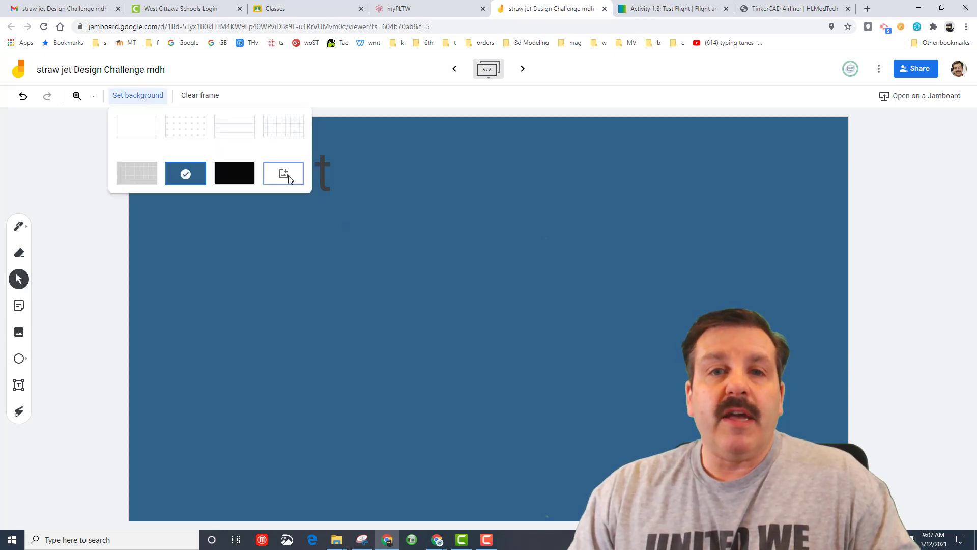
{"action": "left_click", "coordinate": [283, 173]}
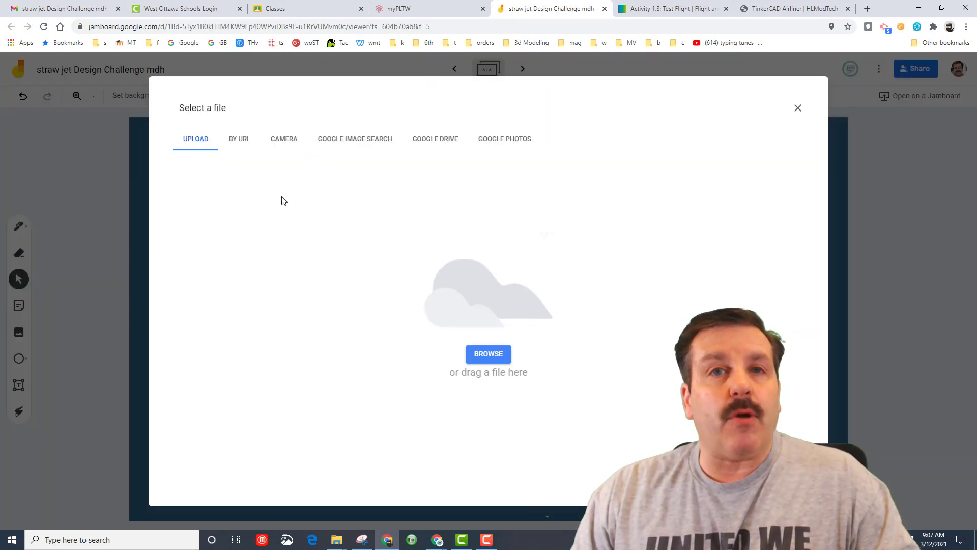